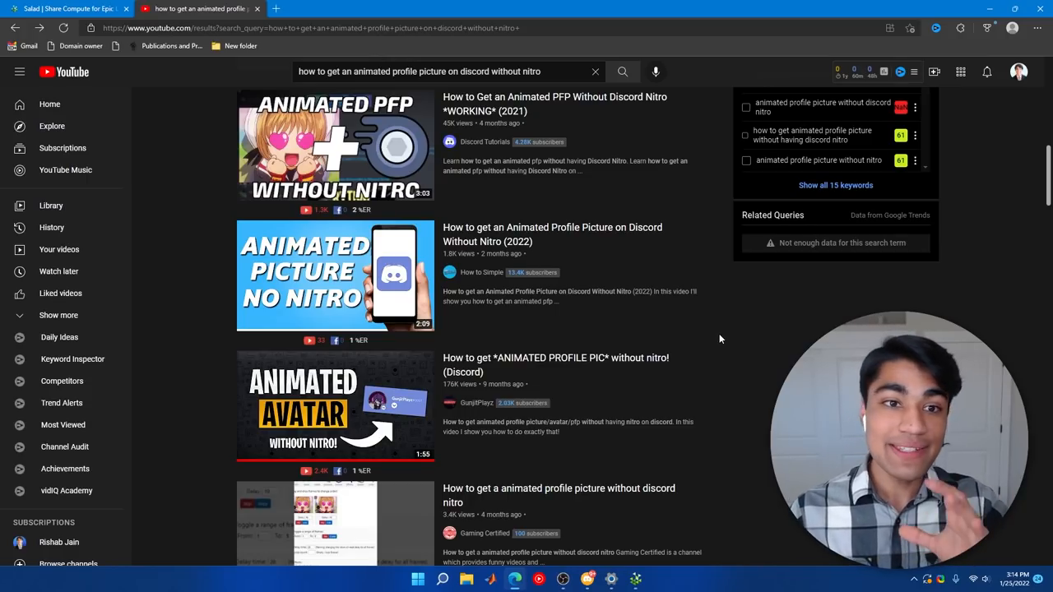
mouse_move(392, 378)
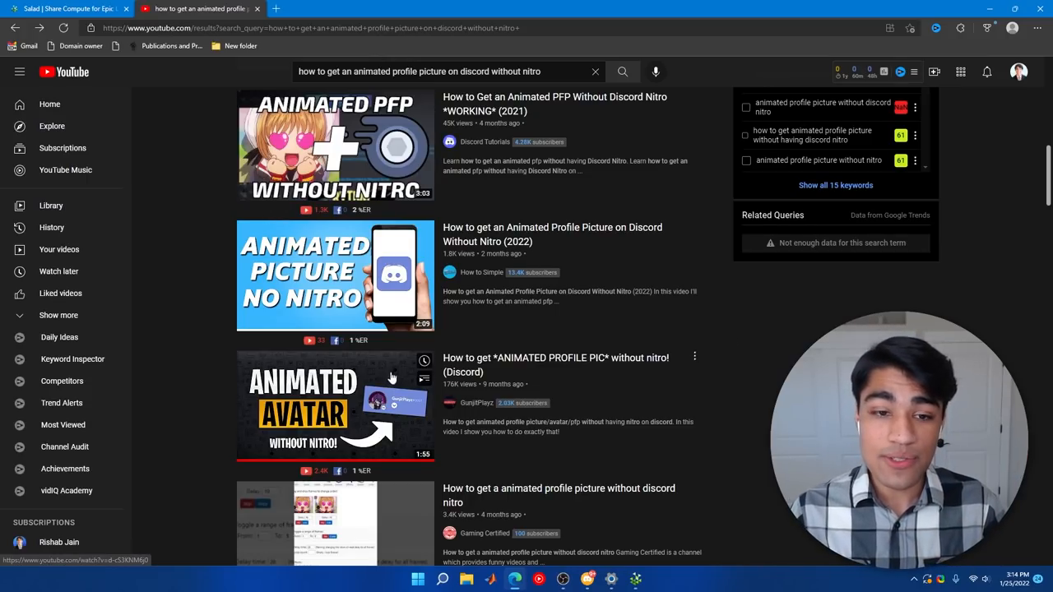
Open the 'How to get *ANIMATED PROFILE PIC* without nitro! (Discord)' video from the search results.
left_click(335, 403)
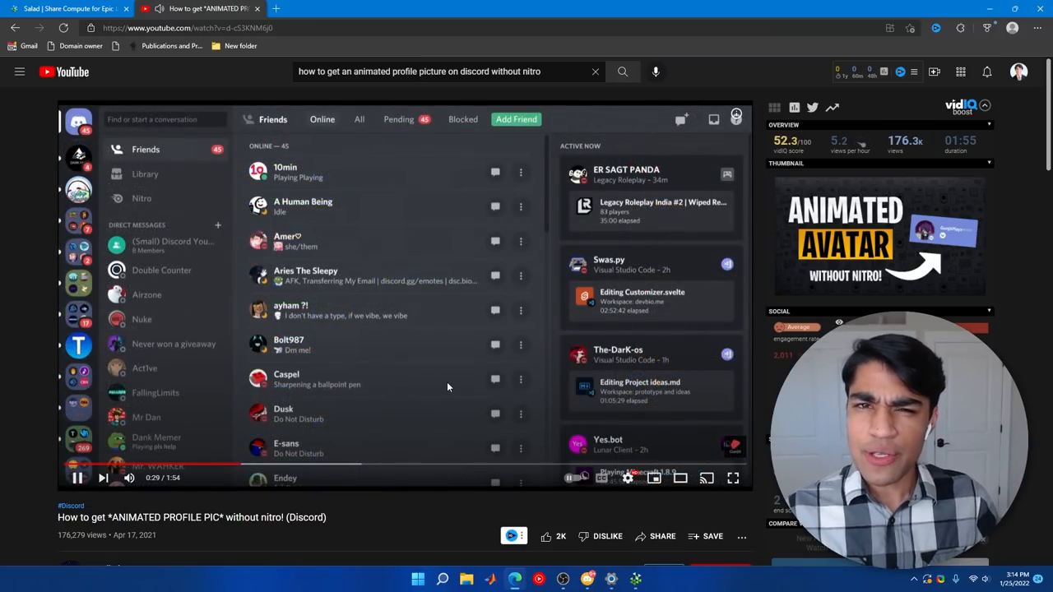
scroll("down", 3)
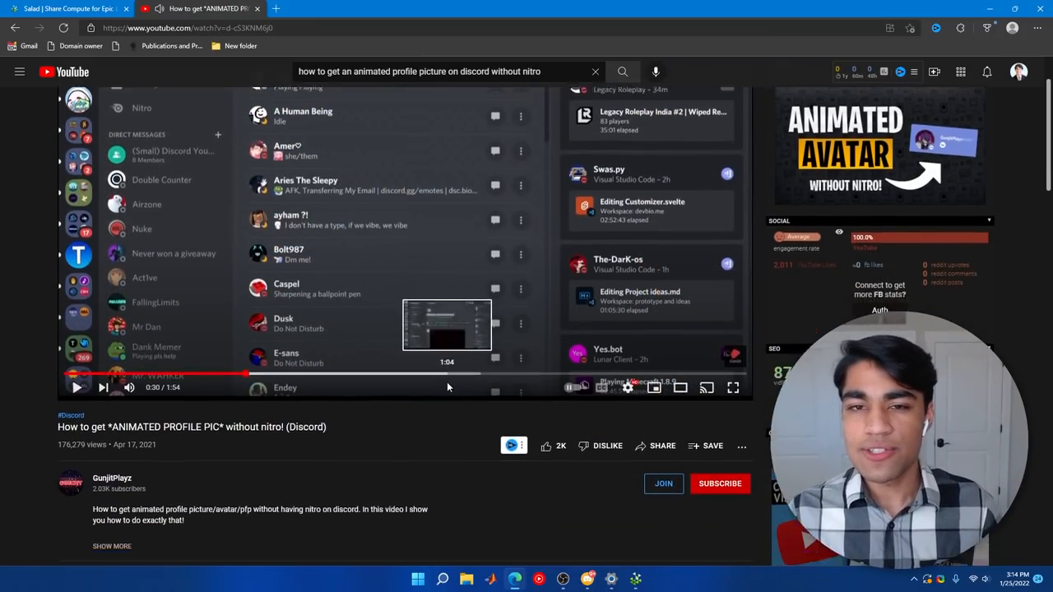
scroll("down", 3)
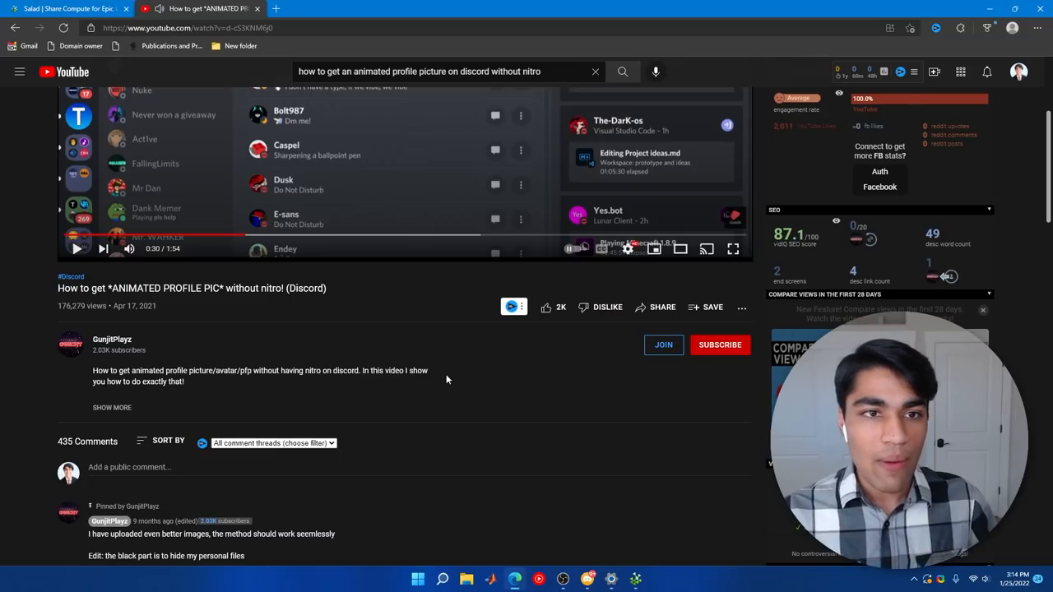
mouse_move(480, 377)
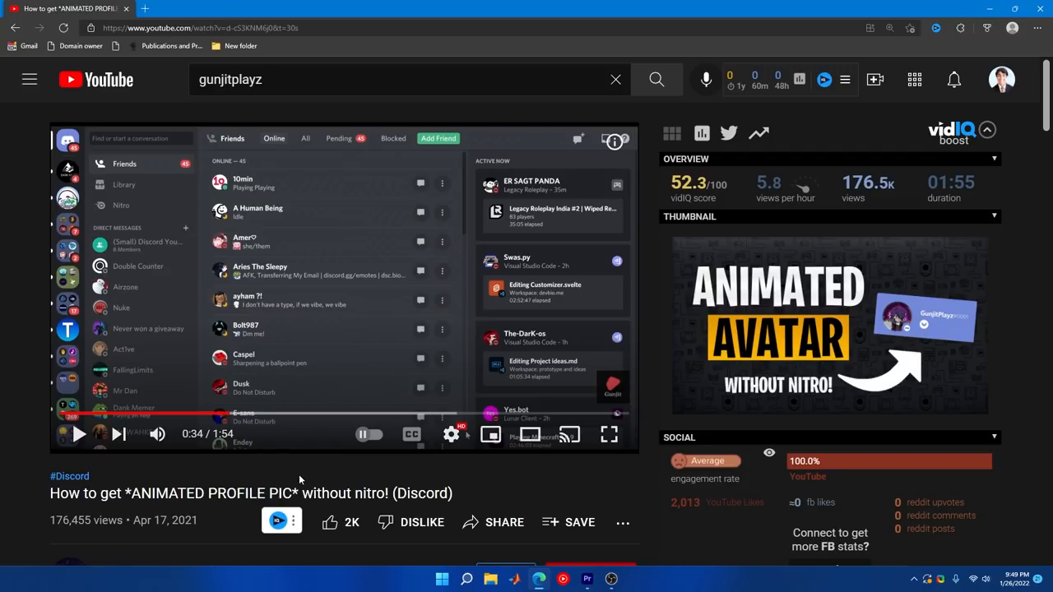
scroll("down", 3)
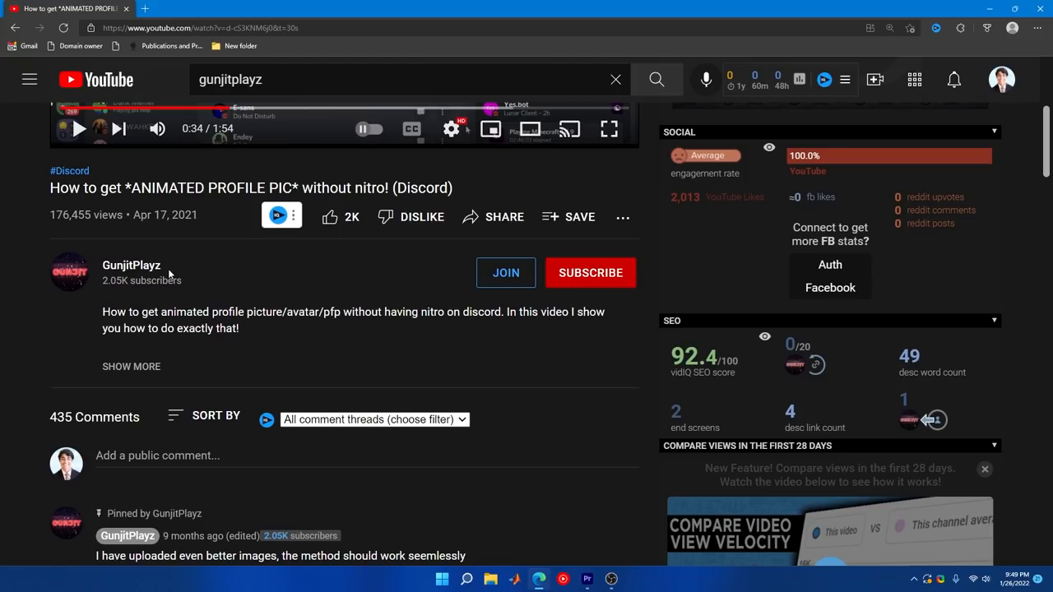
mouse_move(155, 230)
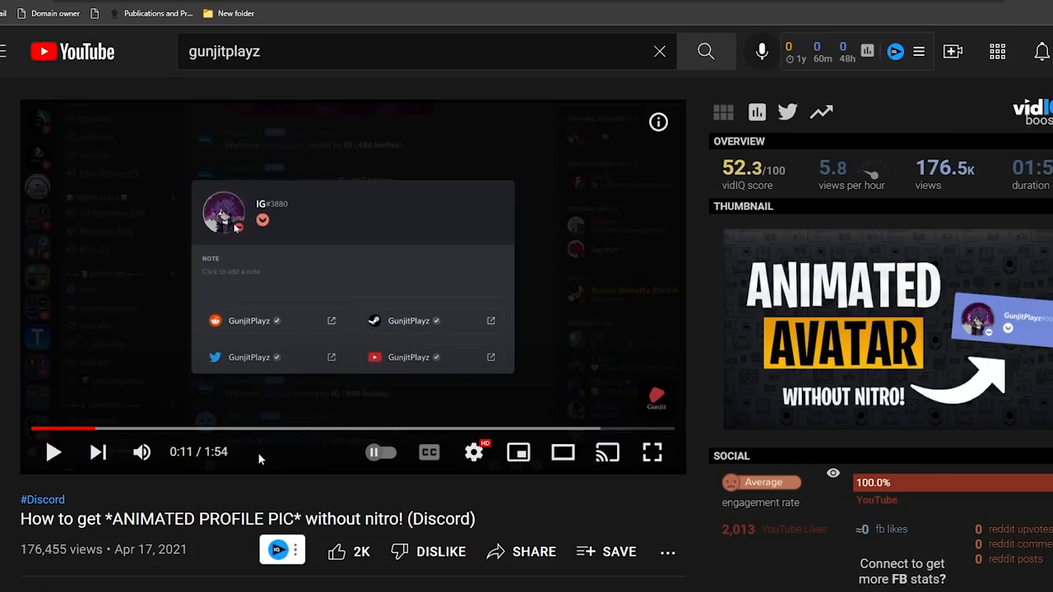
mouse_move(290, 416)
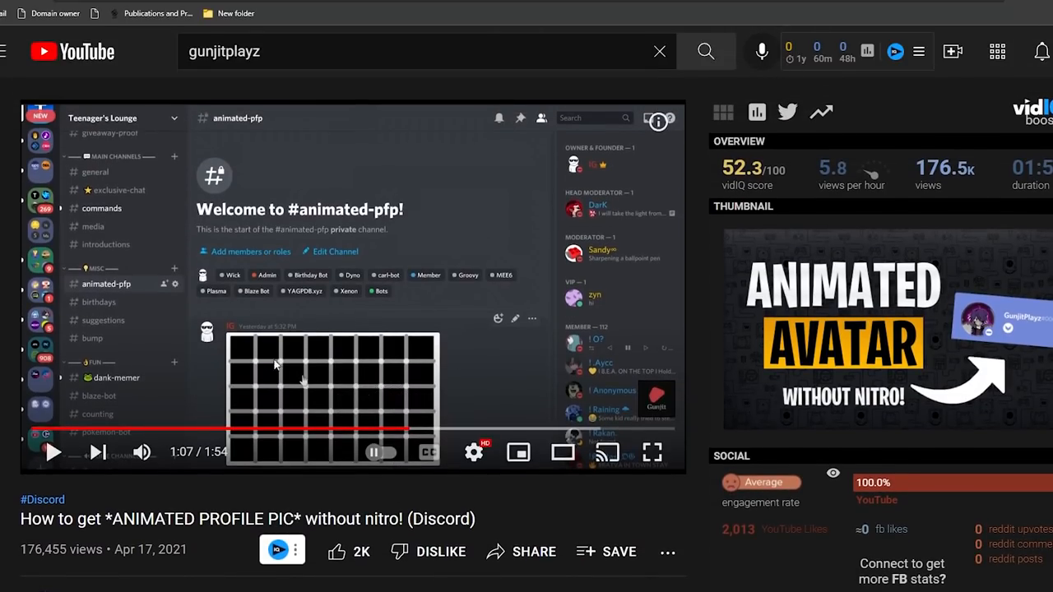
mouse_move(173, 325)
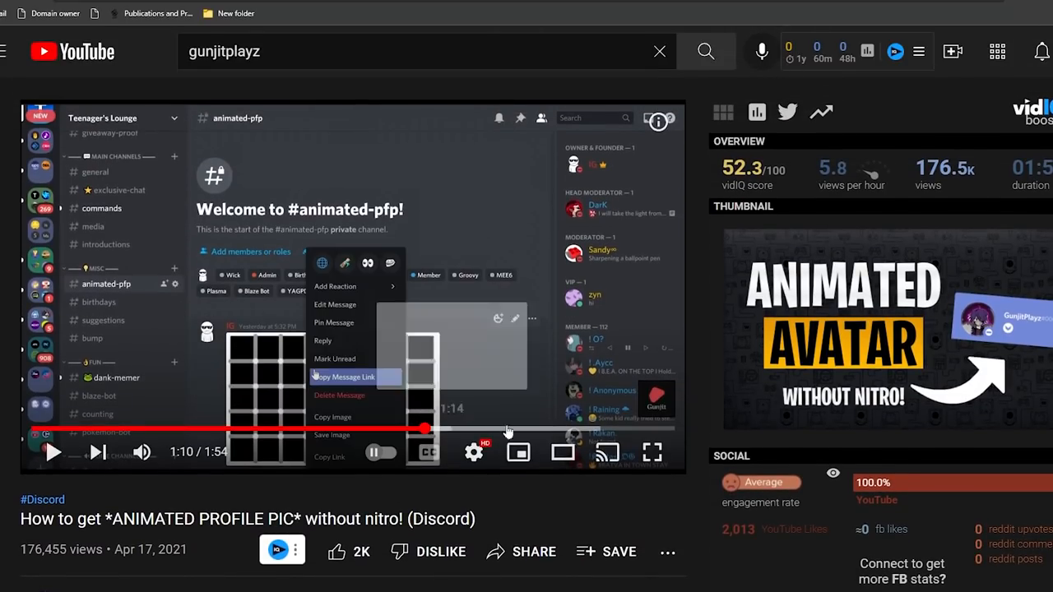
Skip ahead in the tutorial via the progress bar before switching to the Discord bot AI video.
left_click(652, 452)
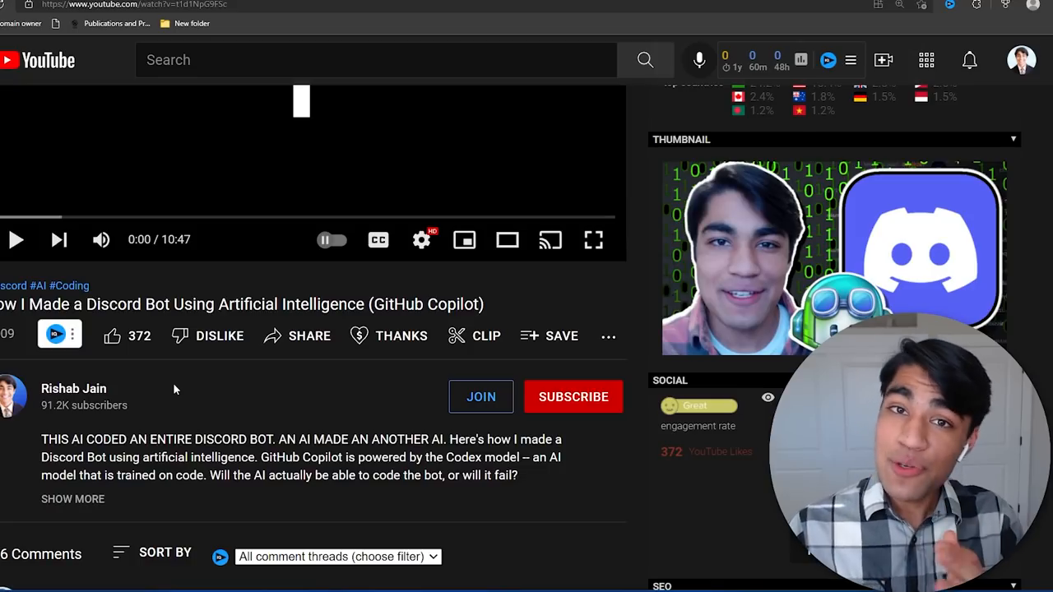
Like the 'How I Made a Discord Bot Using Artificial Intelligence' video, then follow through to salad.com.
left_click(111, 336)
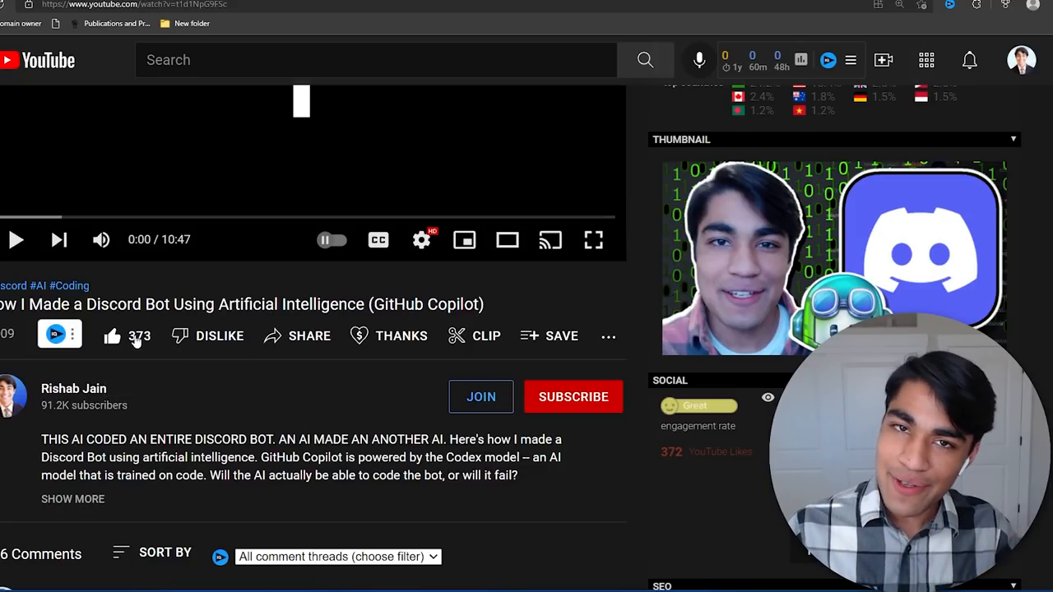
left_click(573, 397)
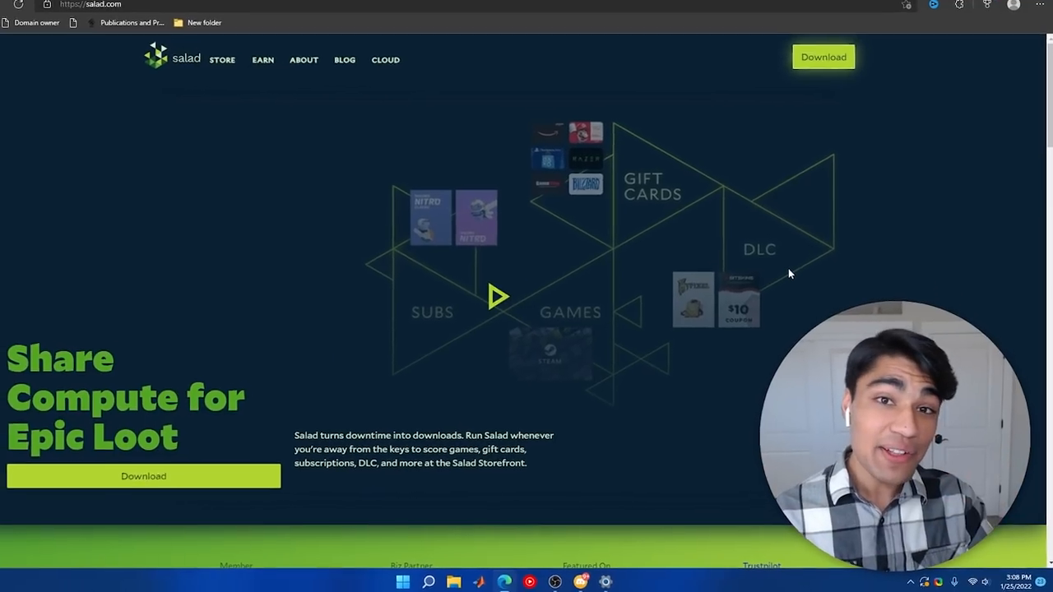
Scroll the salad.com homepage down to the How Salad Works section.
scroll("down", 3)
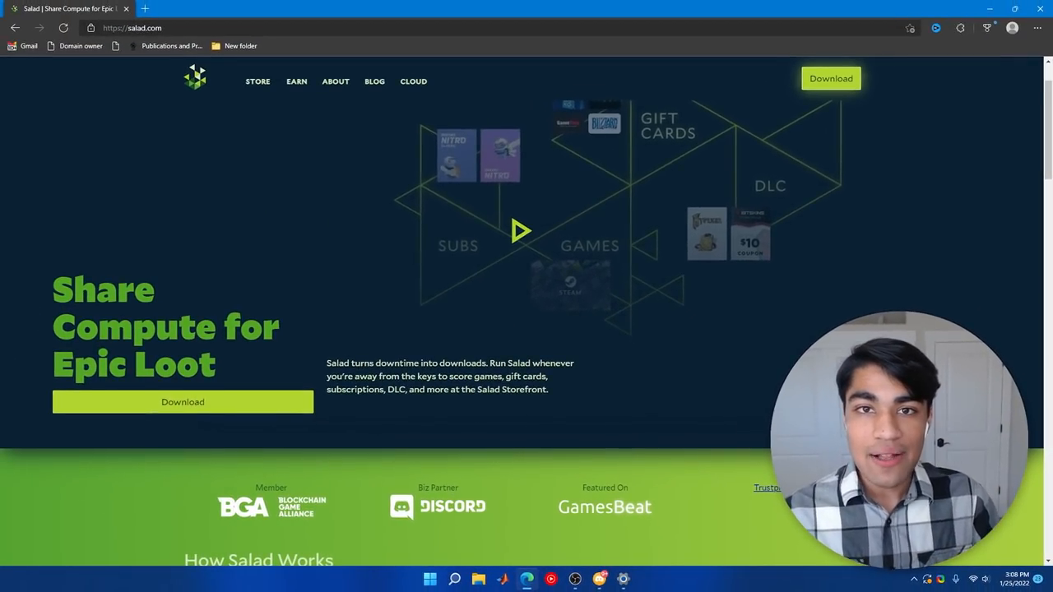
scroll("down", 3)
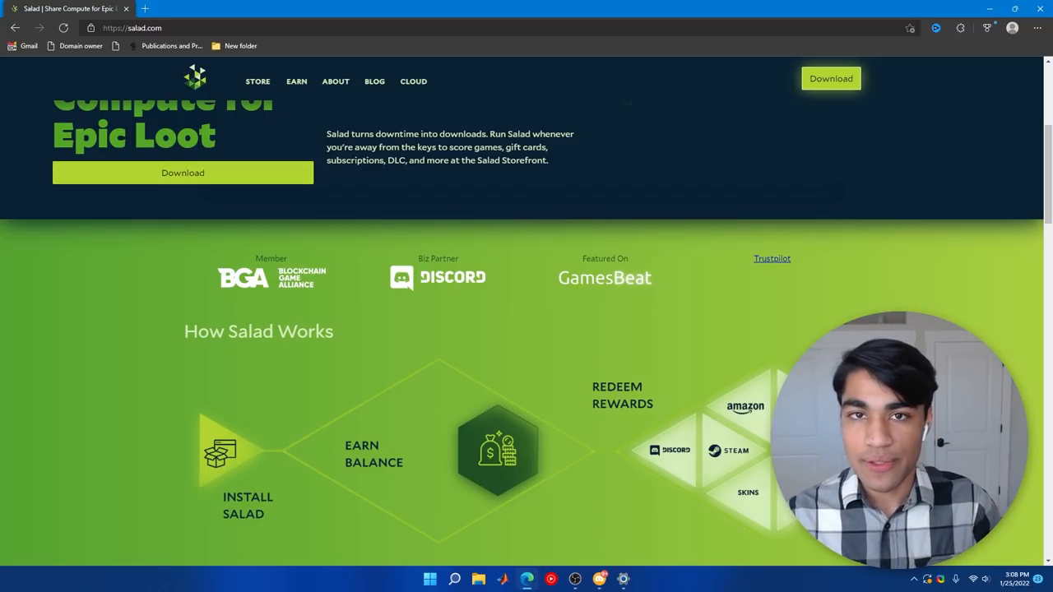
scroll("down", 3)
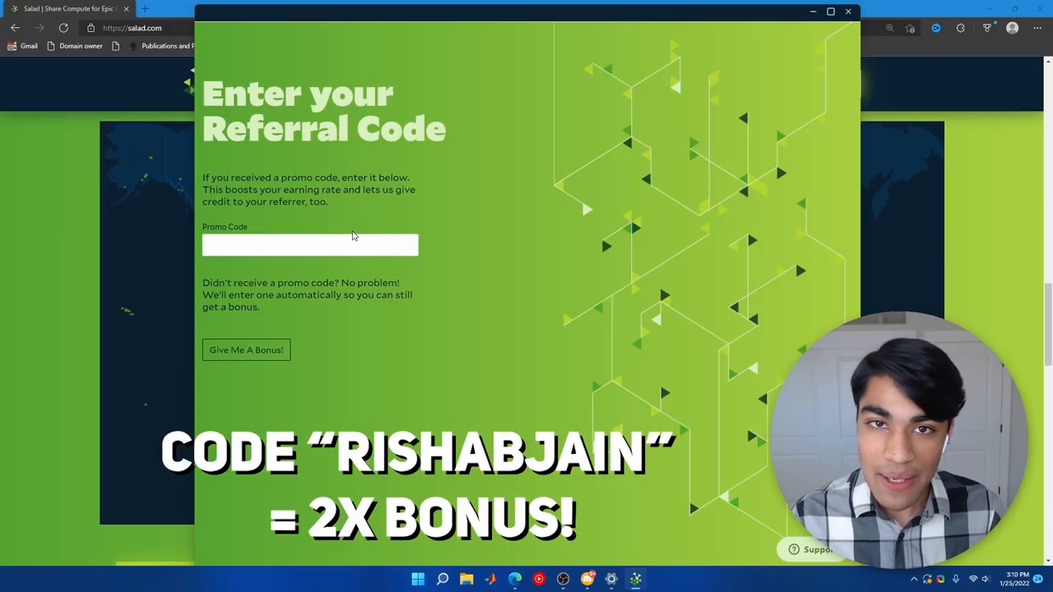
Click into the Promo Code box on Salad's Enter your Referral Code screen.
left_click(246, 349)
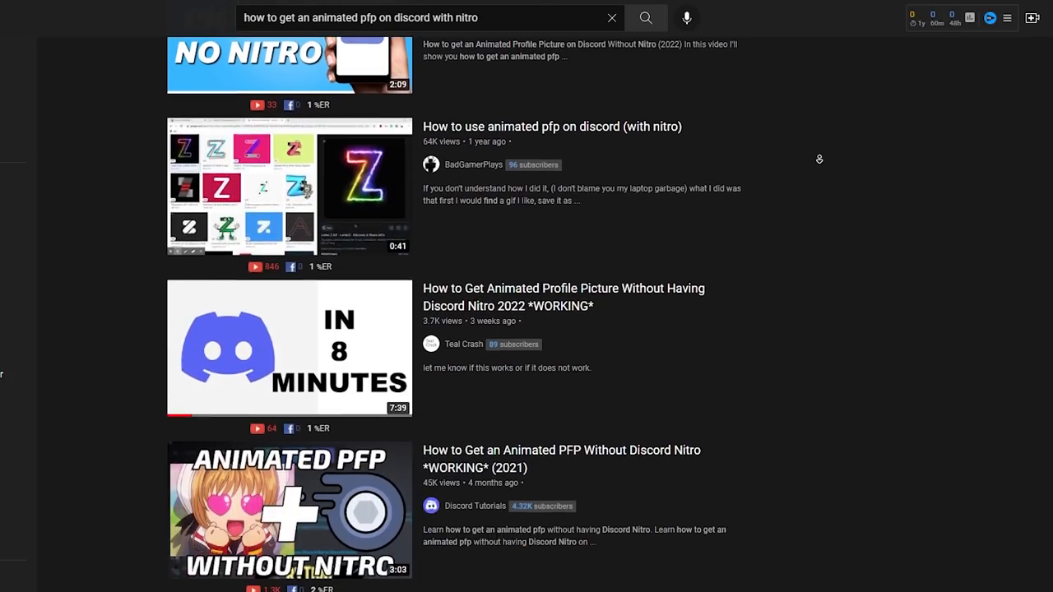
scroll("down", 3)
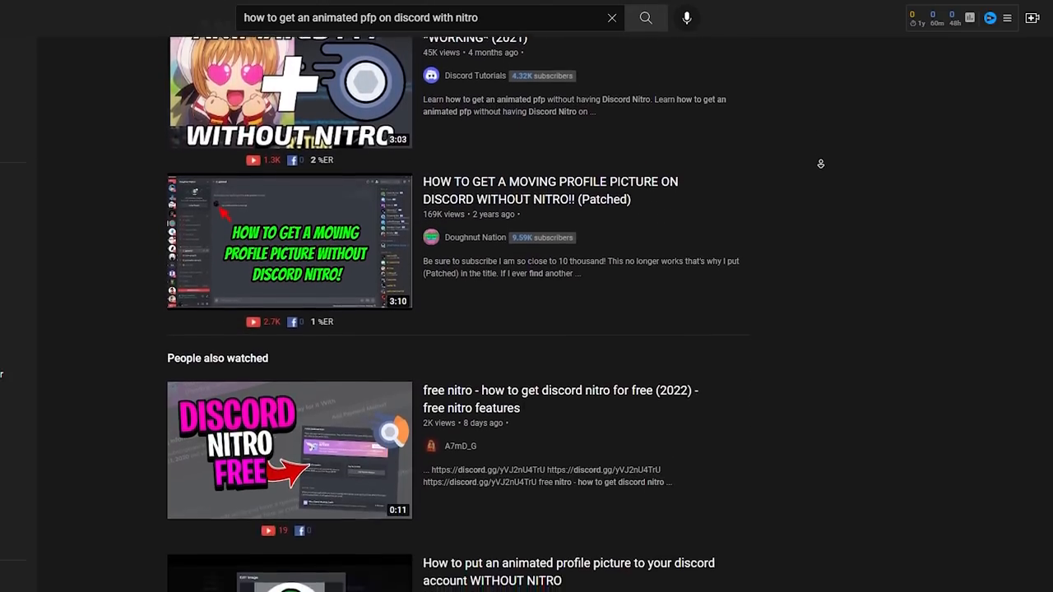